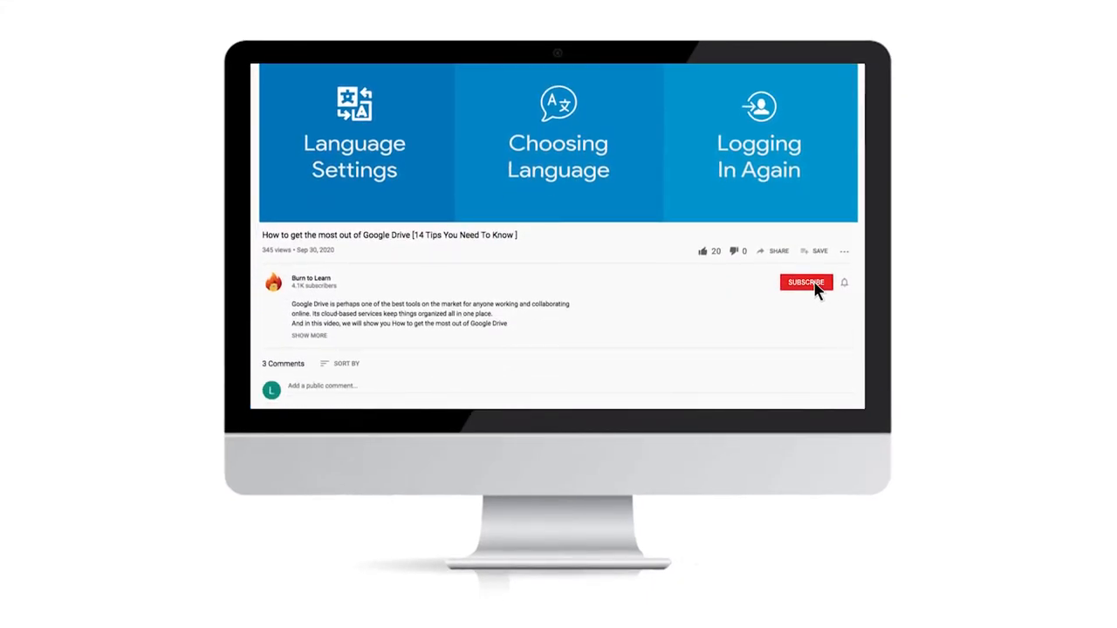
Step: Reveal the hidden taskbar tray icons to expose Zoom's background icon
{"action": "left_click", "coordinate": [805, 282]}
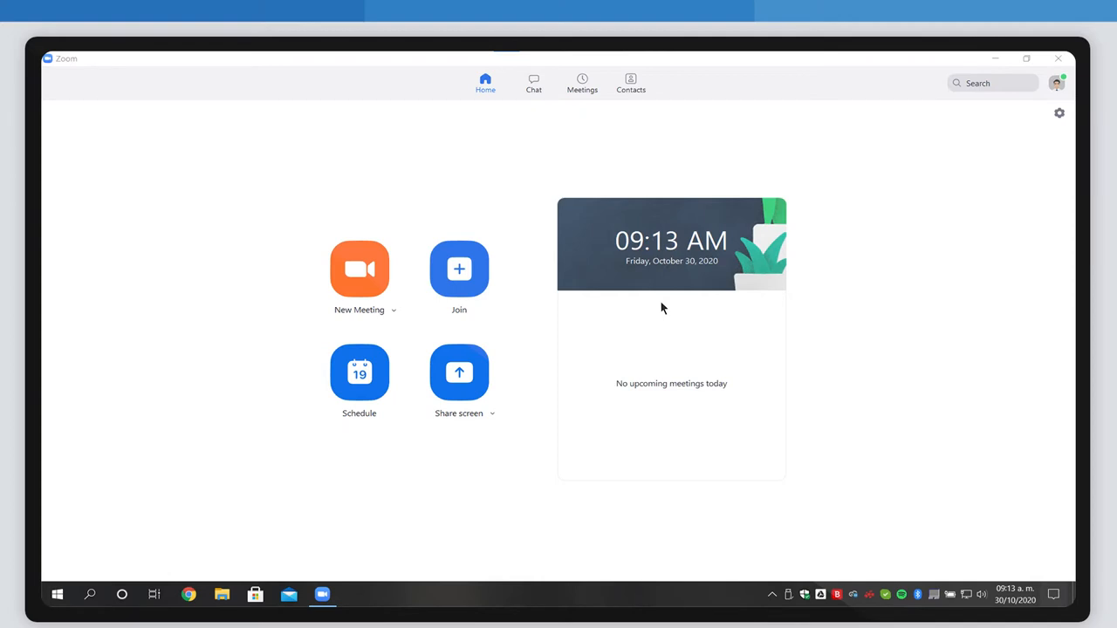
{"action": "mouse_move", "coordinate": [674, 338]}
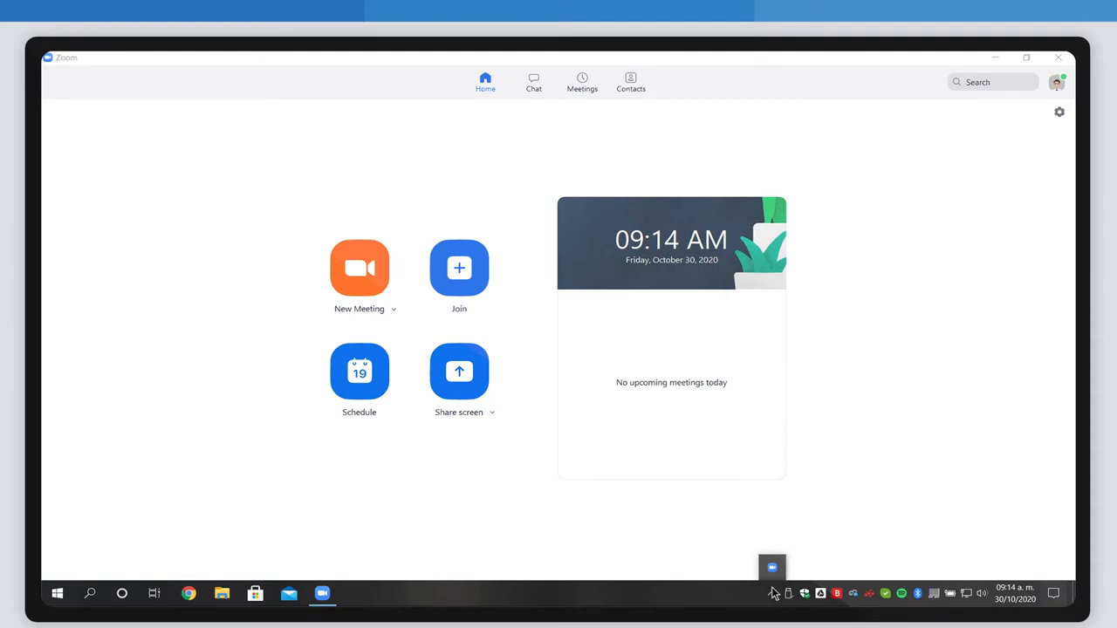
{"action": "left_click", "coordinate": [771, 568]}
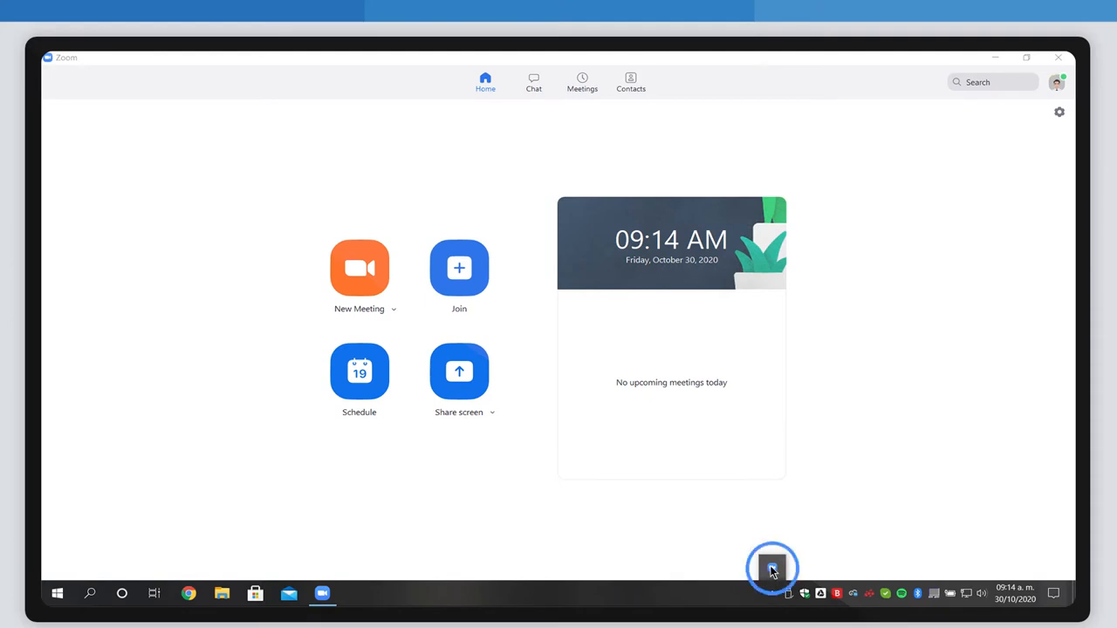
Step: Open the Zoom tray icon's context menu with Switch Languages and other options
{"action": "right_click", "coordinate": [771, 568]}
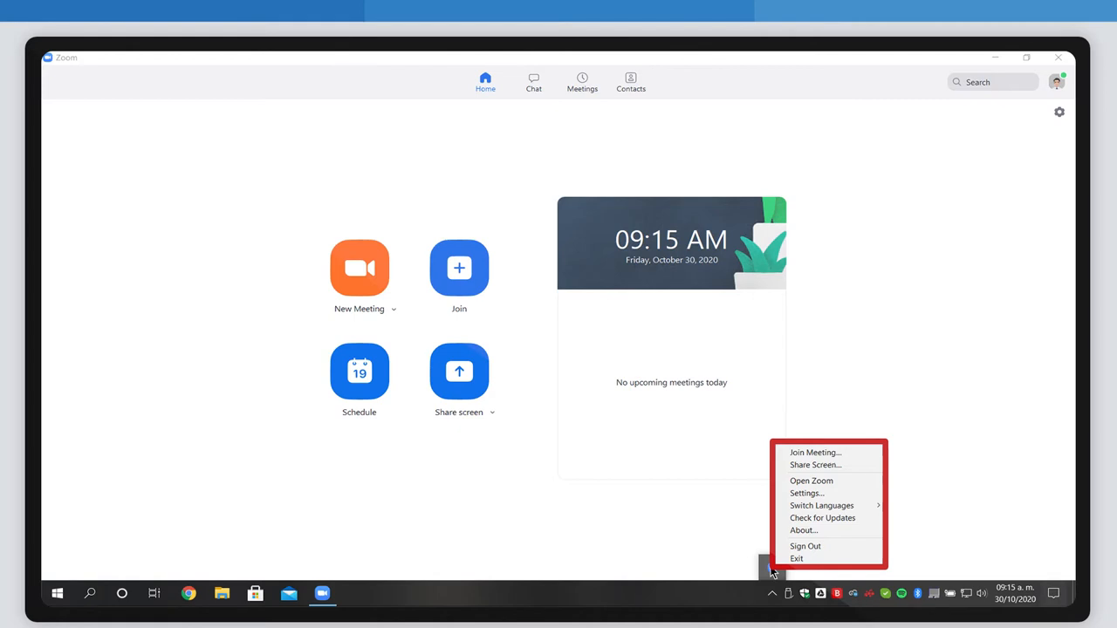
{"action": "mouse_move", "coordinate": [858, 506]}
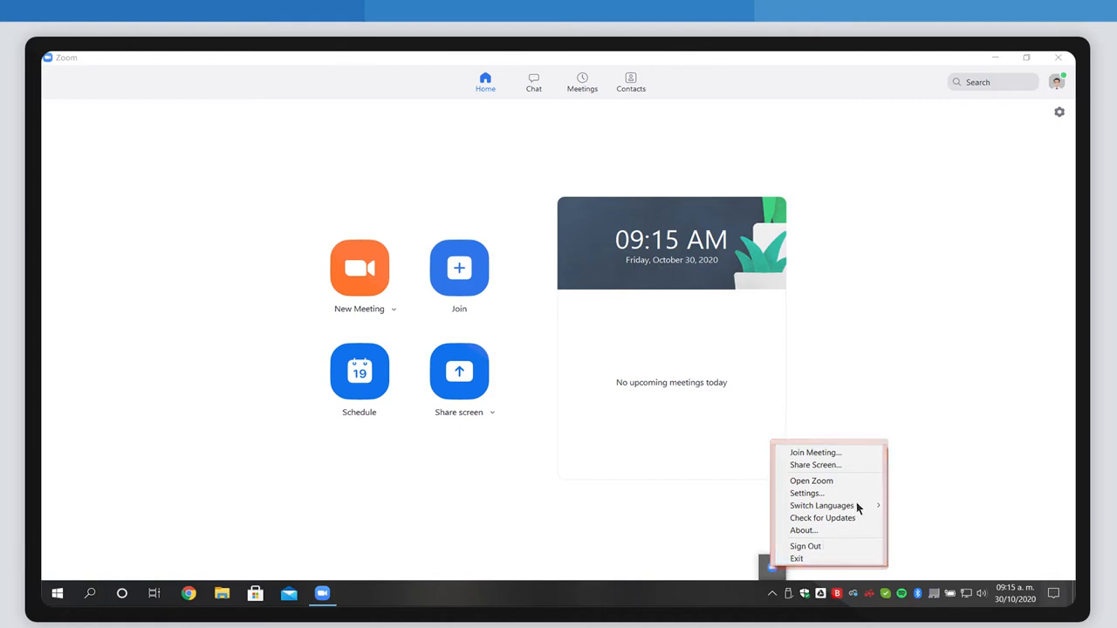
{"action": "mouse_move", "coordinate": [821, 505]}
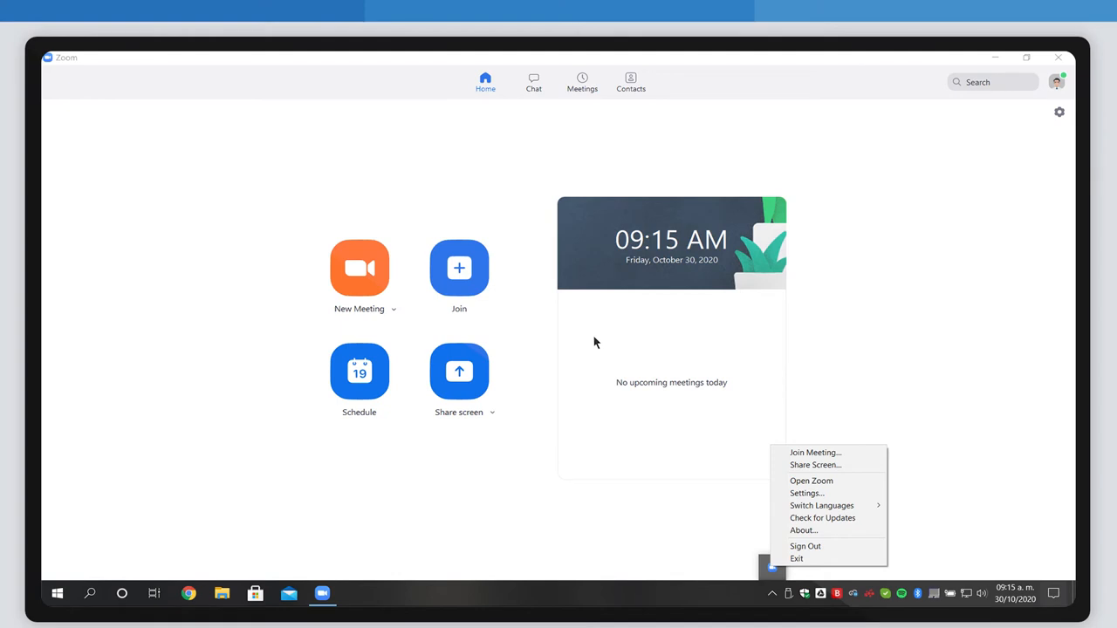
{"action": "mouse_move", "coordinate": [613, 407]}
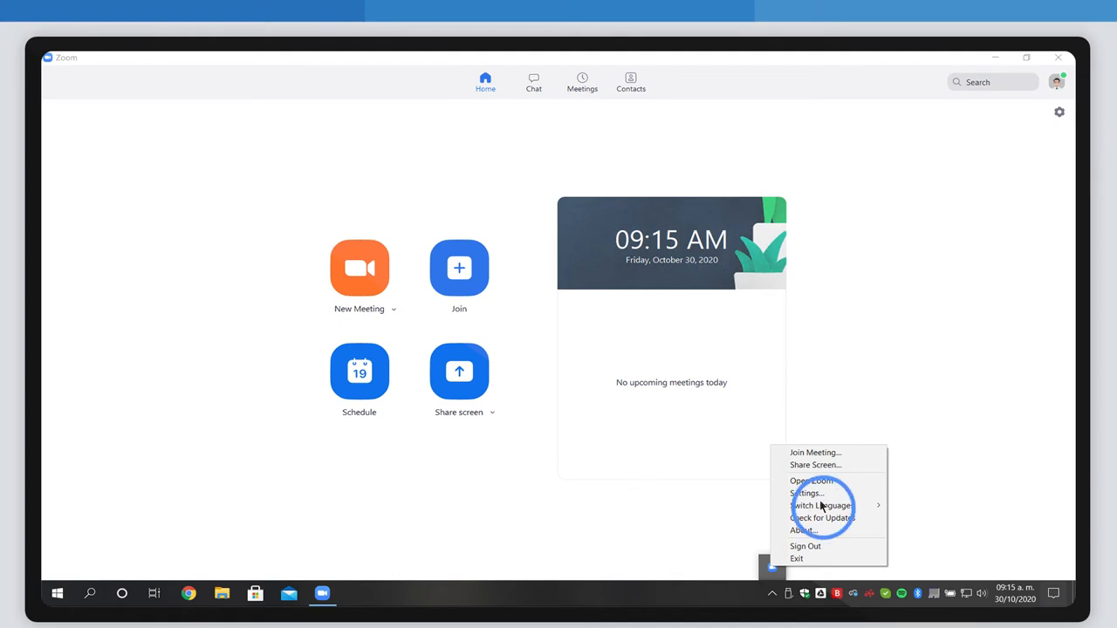
Step: Choose Español under Switch Languages in the tray menu
{"action": "left_click", "coordinate": [822, 505]}
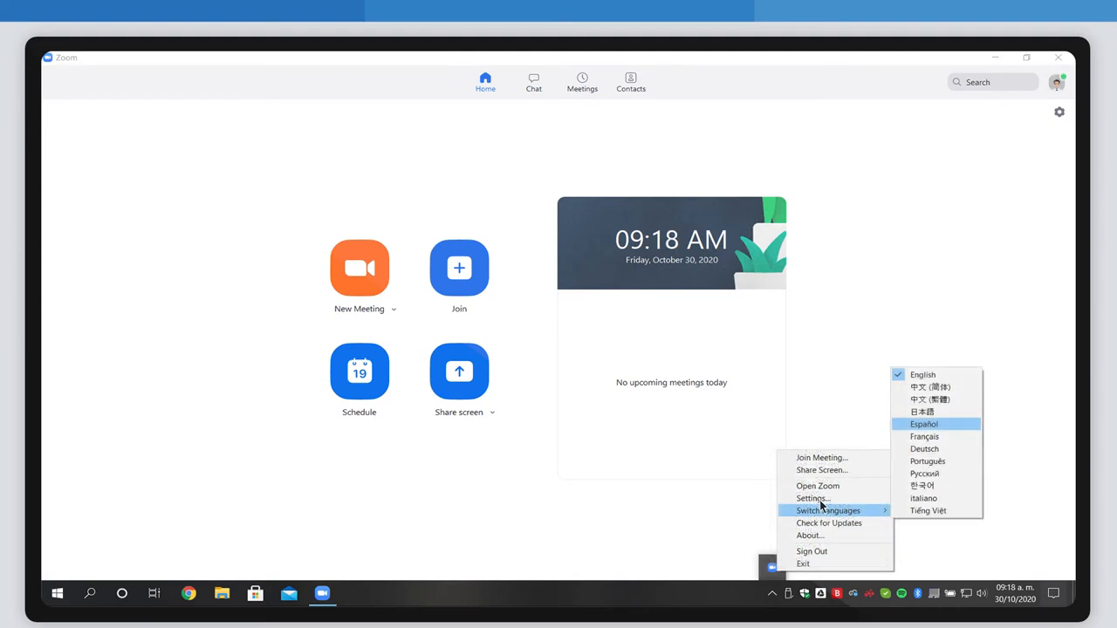
{"action": "mouse_move", "coordinate": [838, 494]}
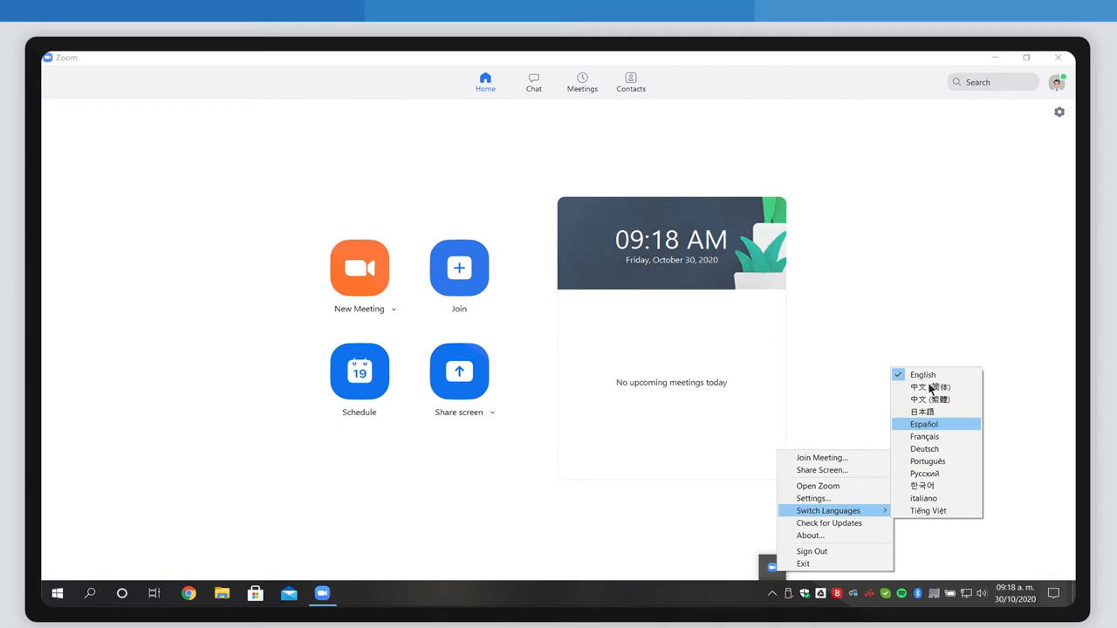
{"action": "mouse_move", "coordinate": [902, 380]}
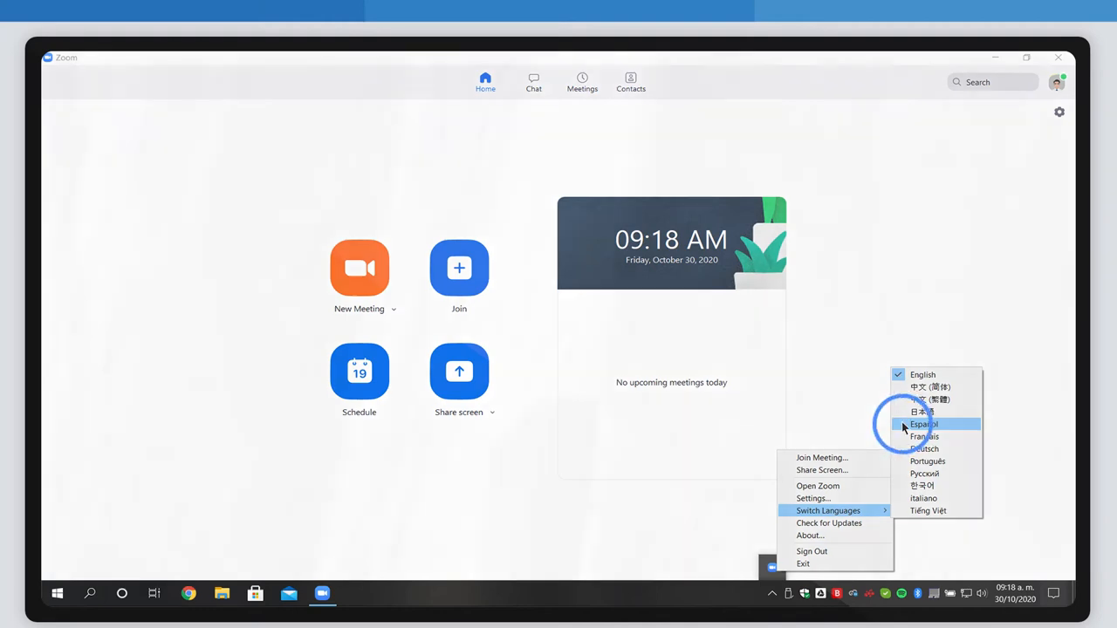
{"action": "left_click", "coordinate": [923, 424]}
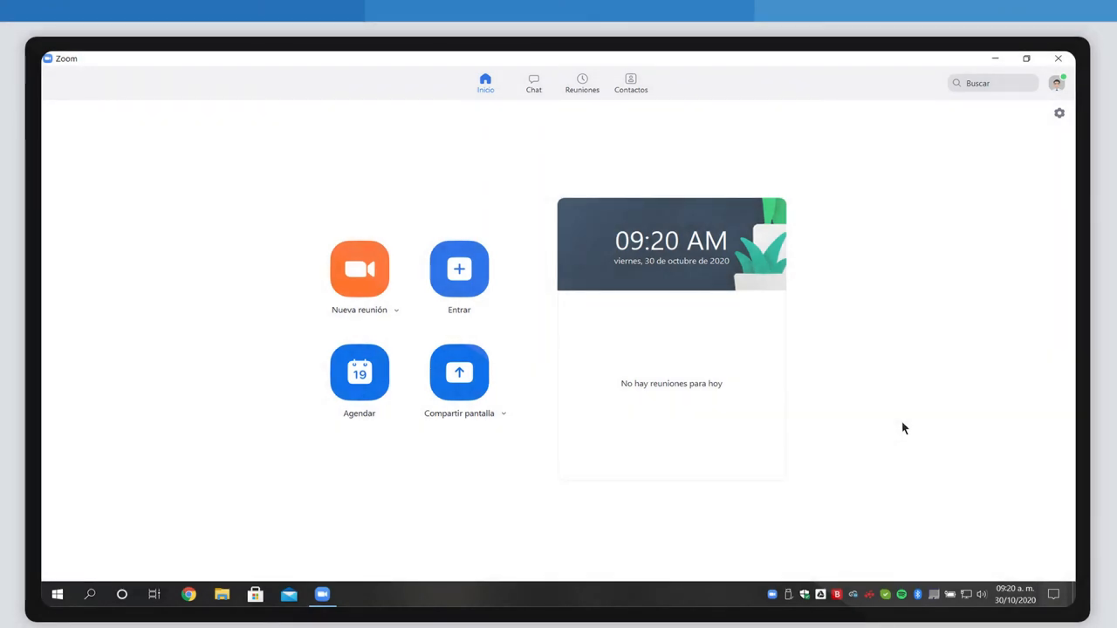
{"action": "mouse_move", "coordinate": [790, 415]}
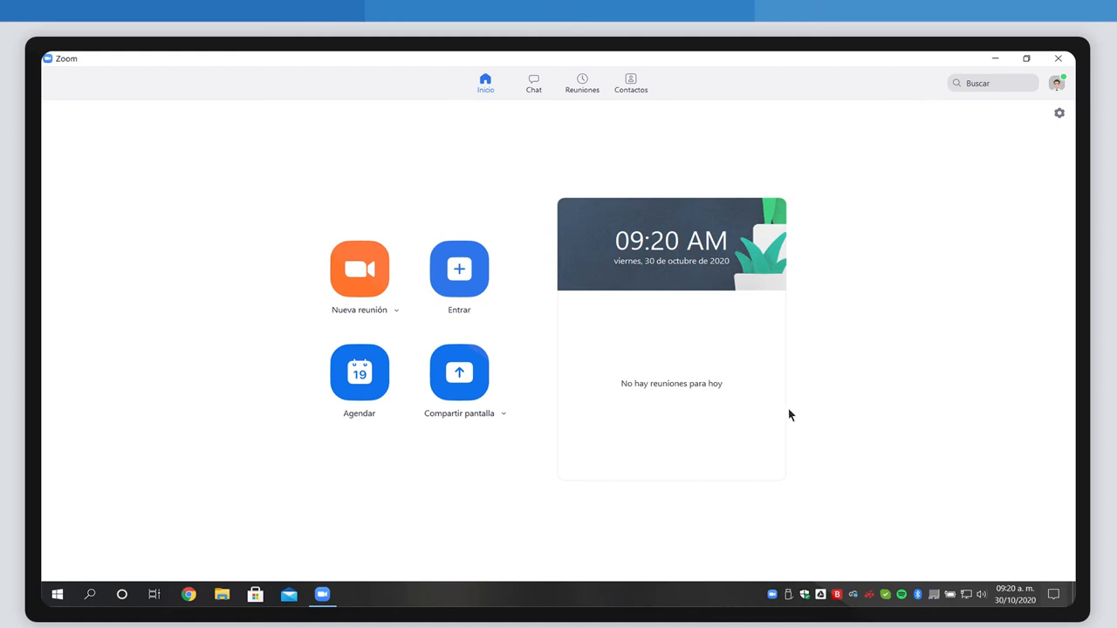
{"action": "mouse_move", "coordinate": [725, 394]}
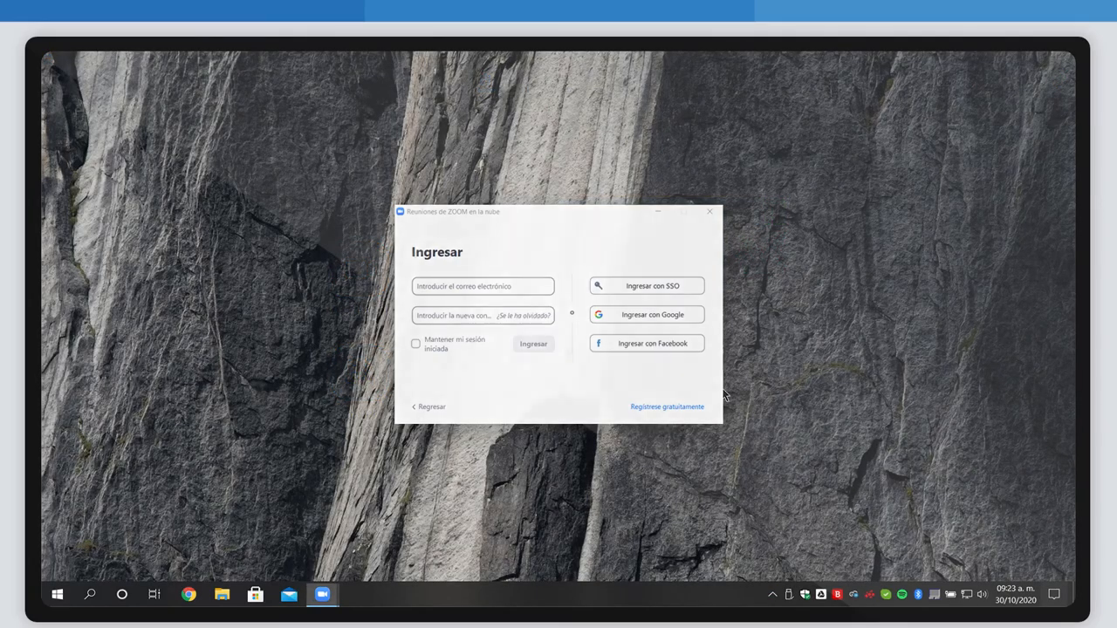
Step: Return to the restarted Zoom home screen showing Spanish labels like Inicio
{"action": "left_click", "coordinate": [533, 344]}
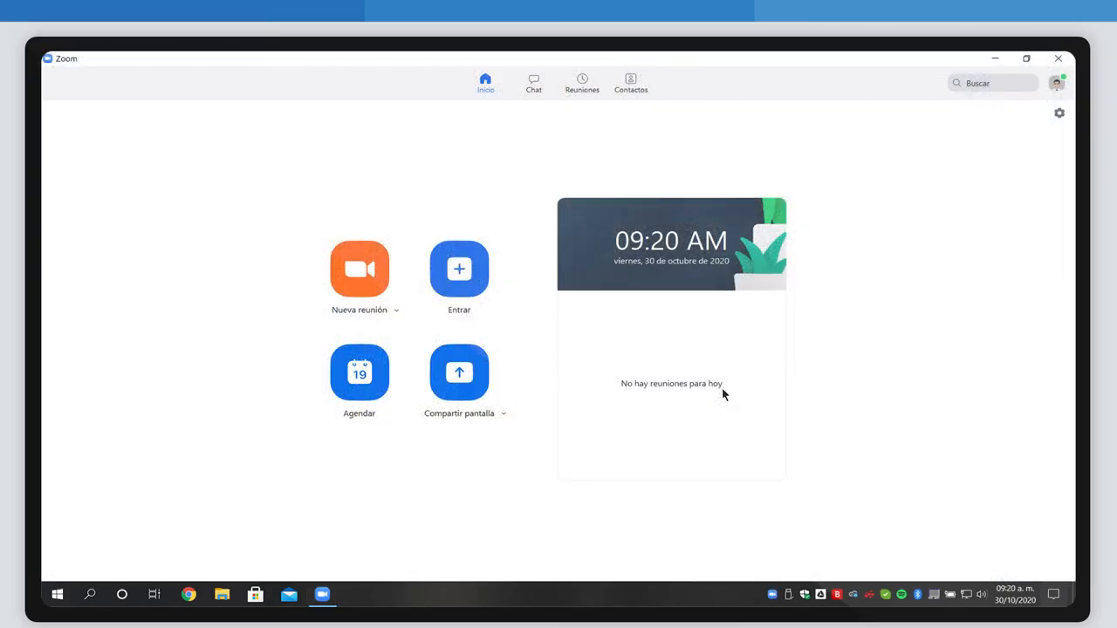